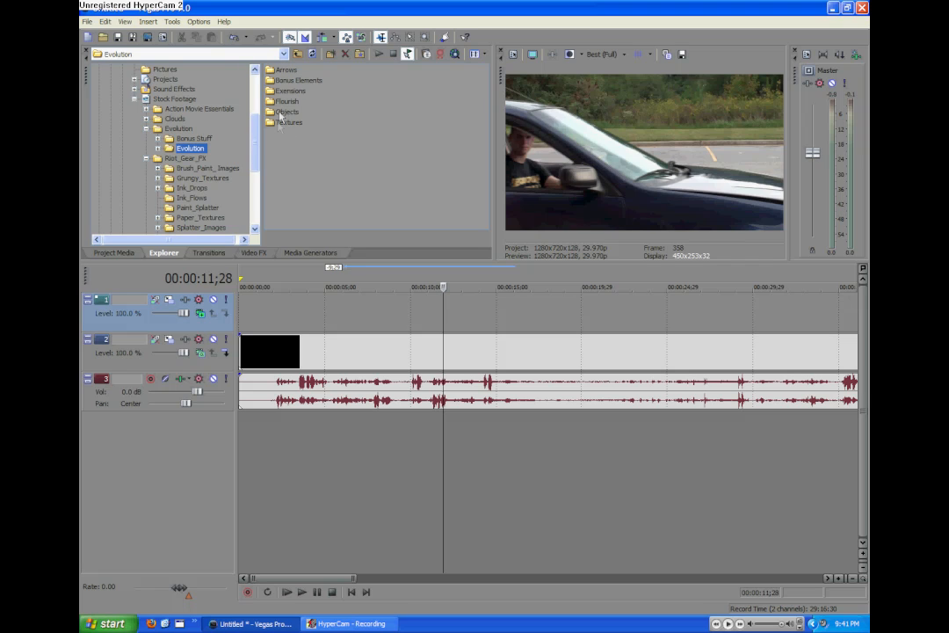
pyautogui.moveTo(334, 118)
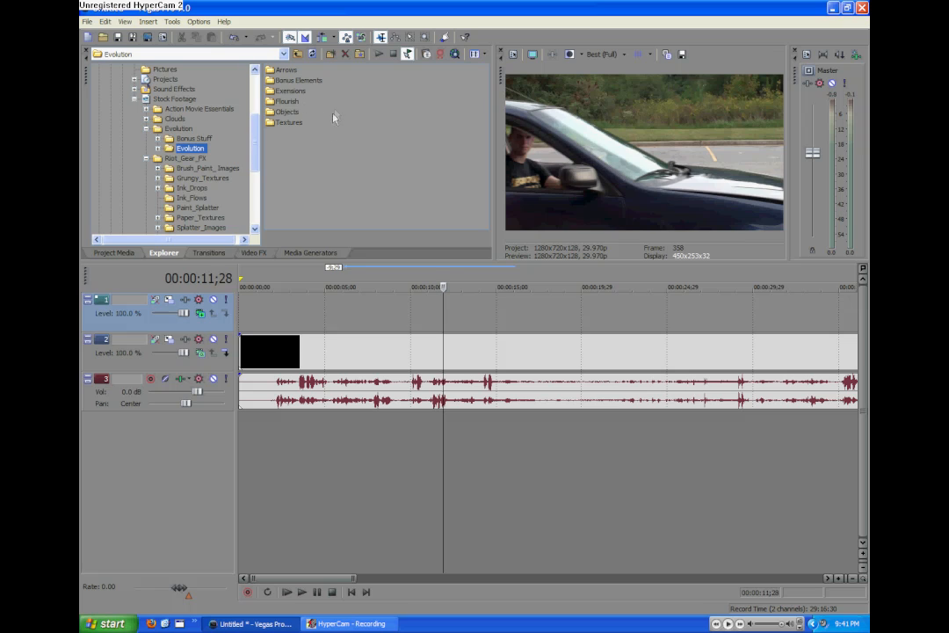
pyautogui.moveTo(531, 408)
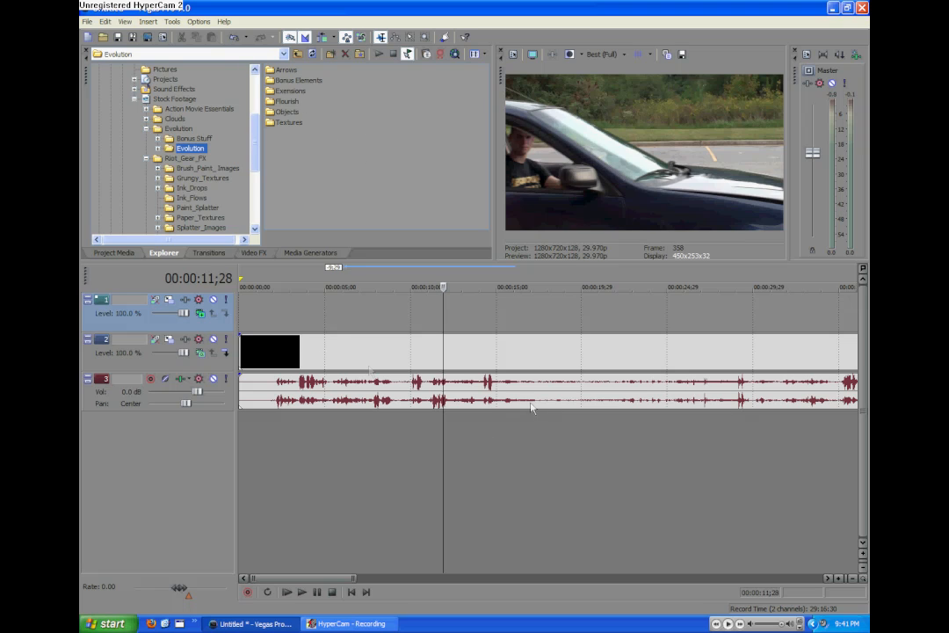
pyautogui.moveTo(318, 171)
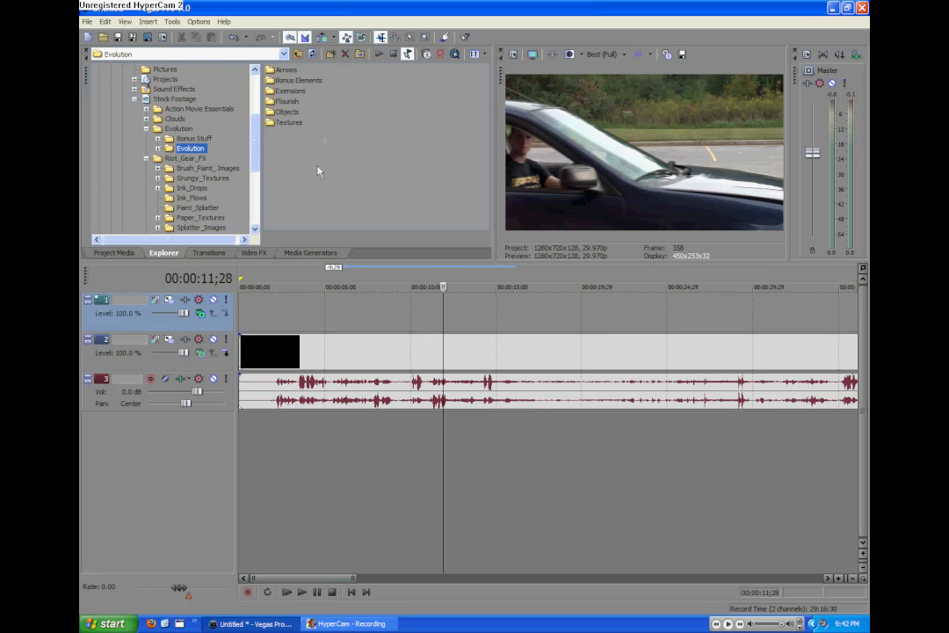
pyautogui.moveTo(295, 72)
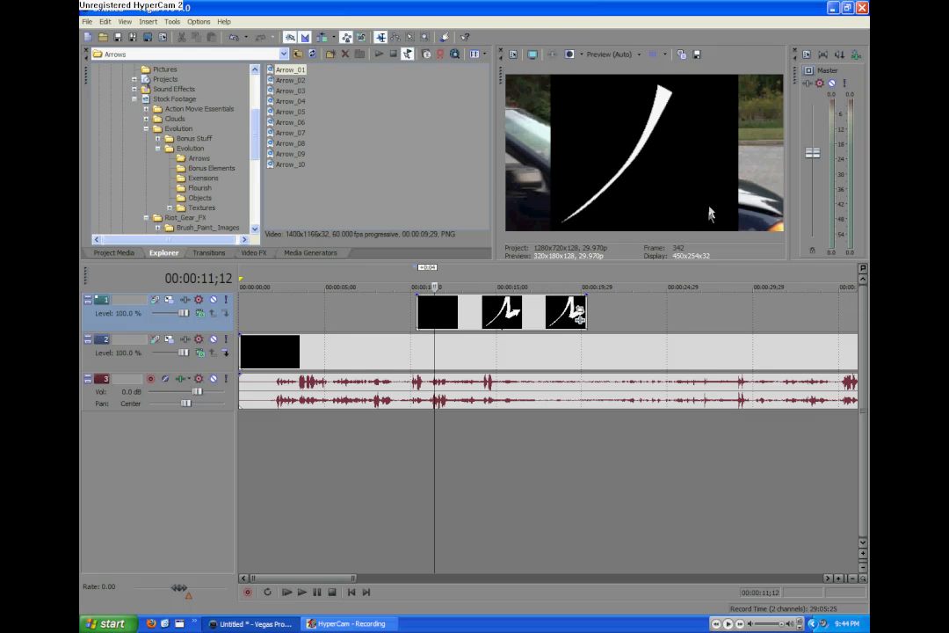
pyautogui.moveTo(489, 278)
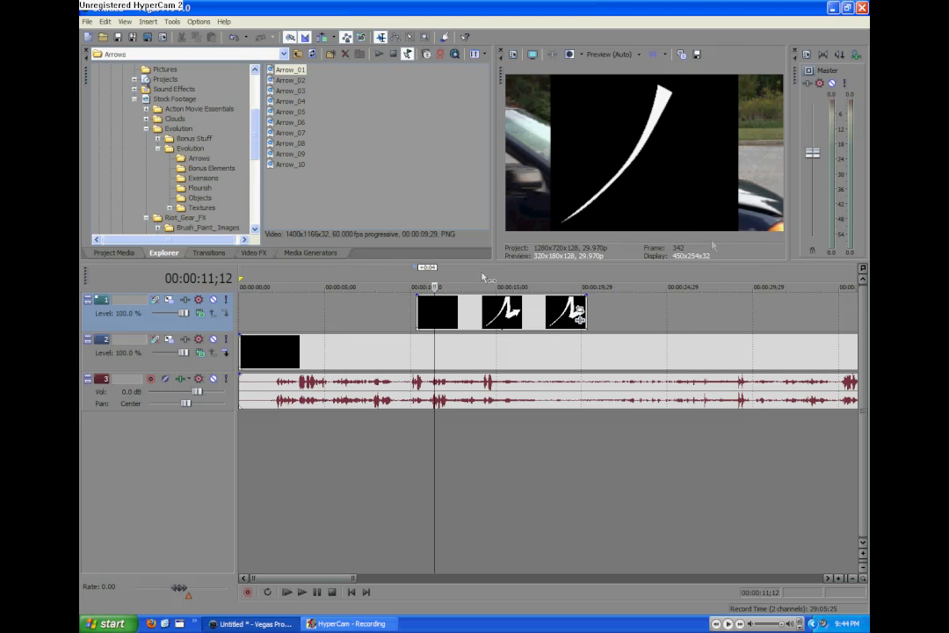
pyautogui.click(200, 313)
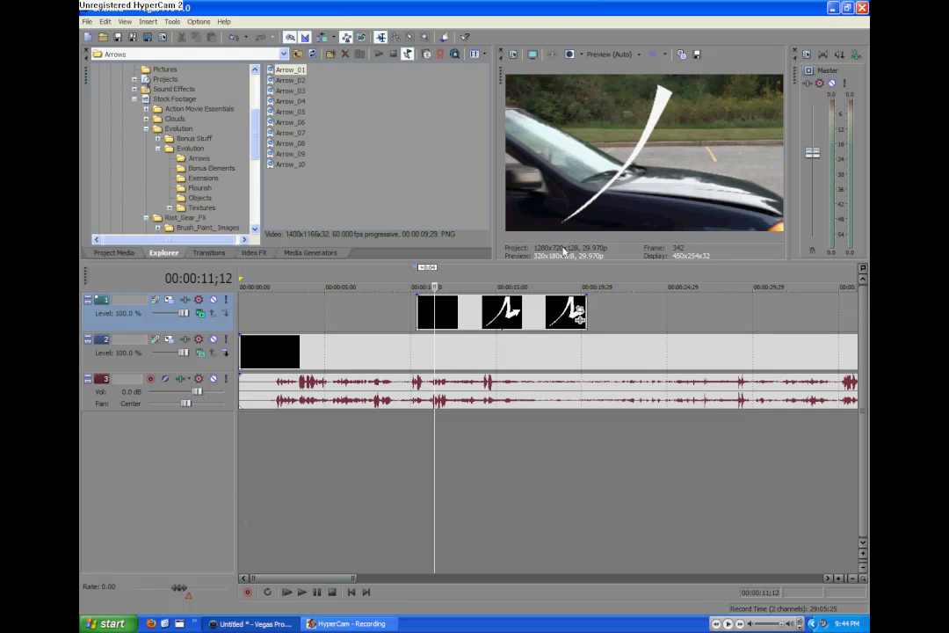
pyautogui.moveTo(623, 81)
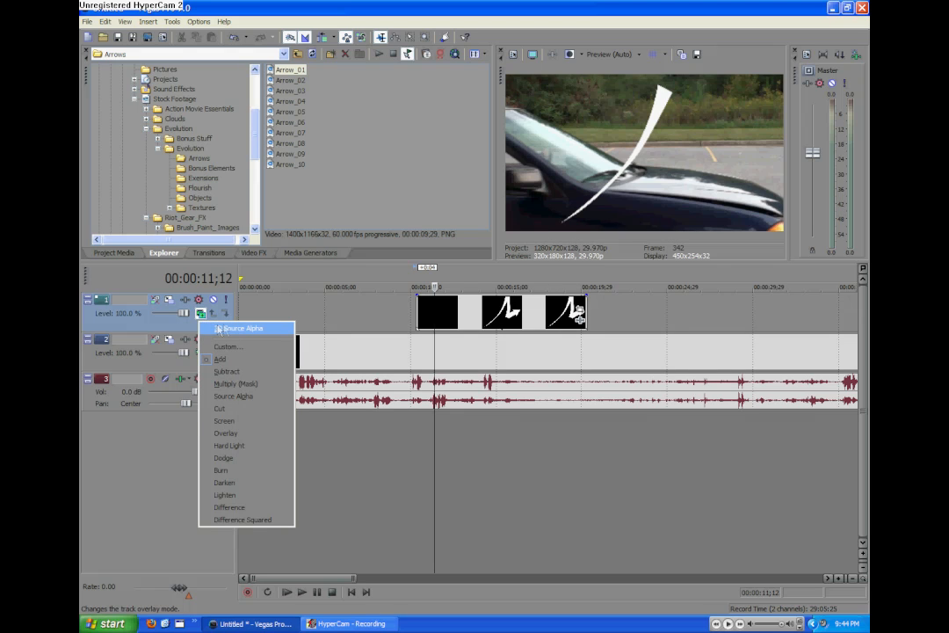
pyautogui.click(242, 329)
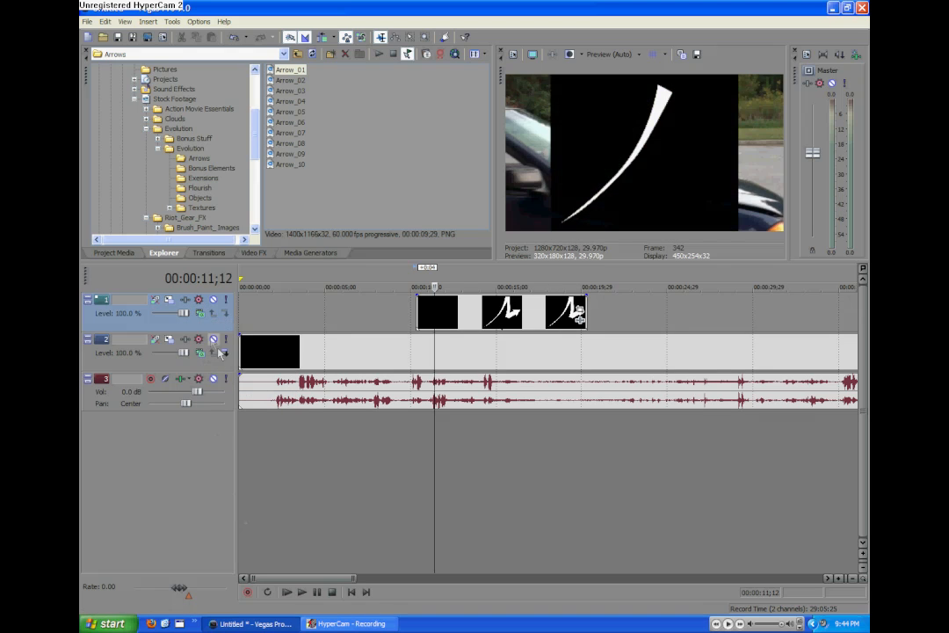
pyautogui.click(200, 313)
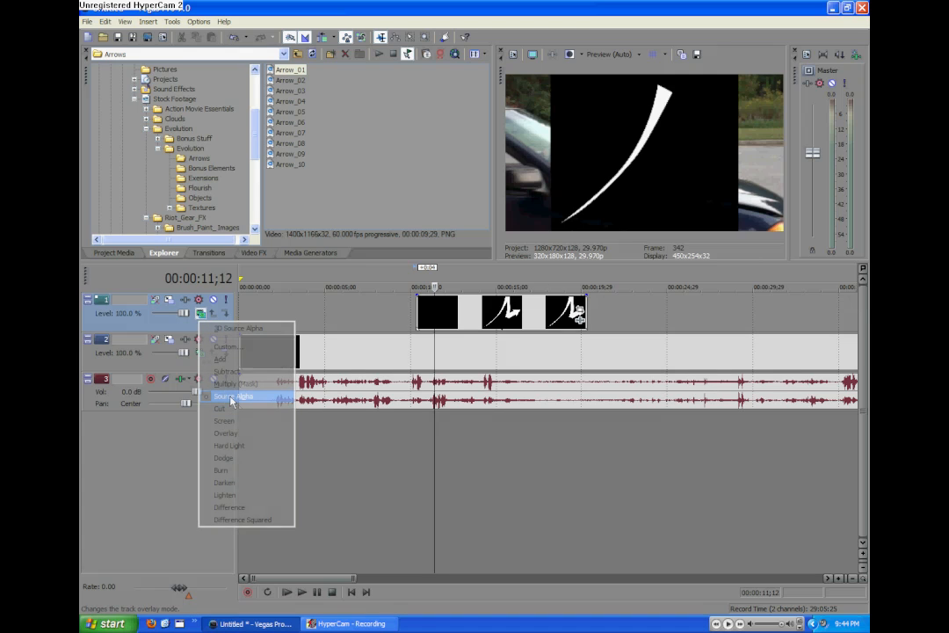
pyautogui.click(237, 397)
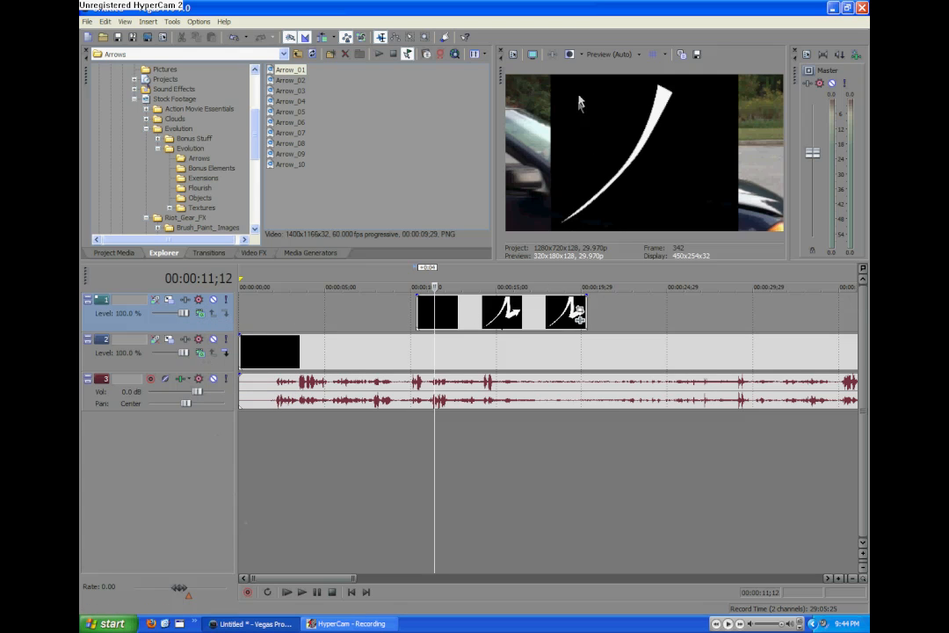
pyautogui.moveTo(713, 214)
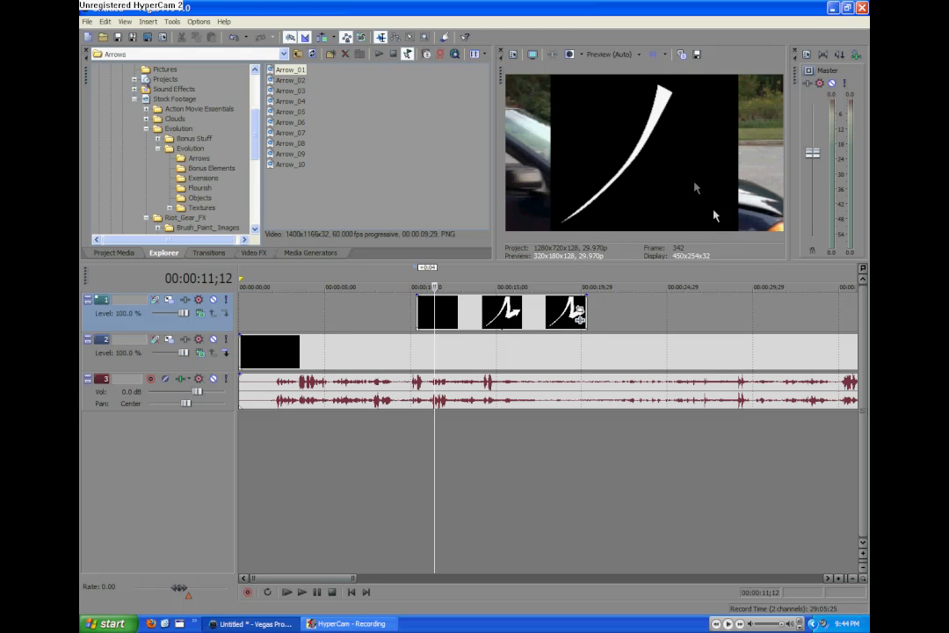
pyautogui.click(253, 253)
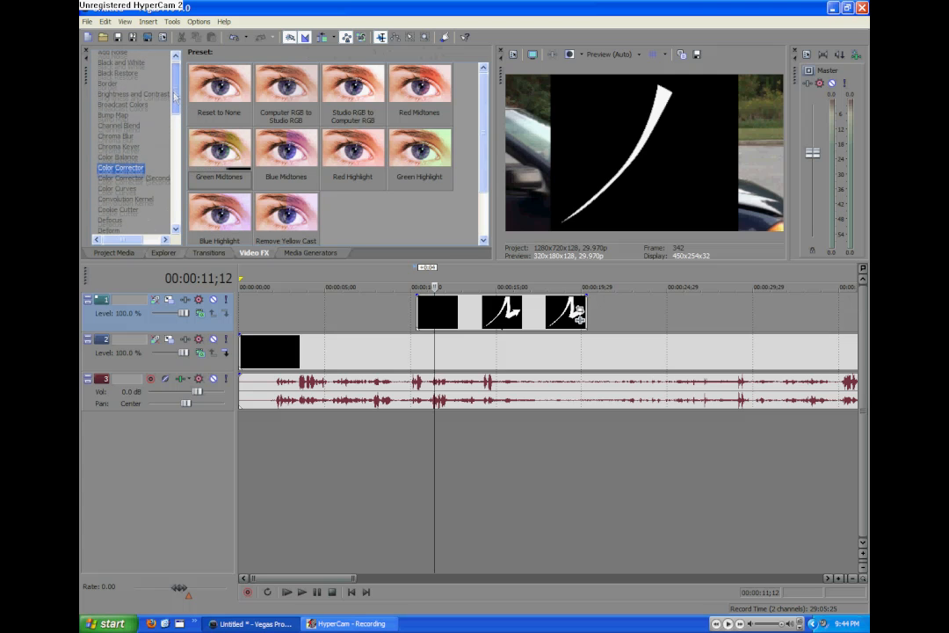
# Apply a Chroma Keyer preset to the arrow event, keying out its black background.
pyautogui.scroll(-3)
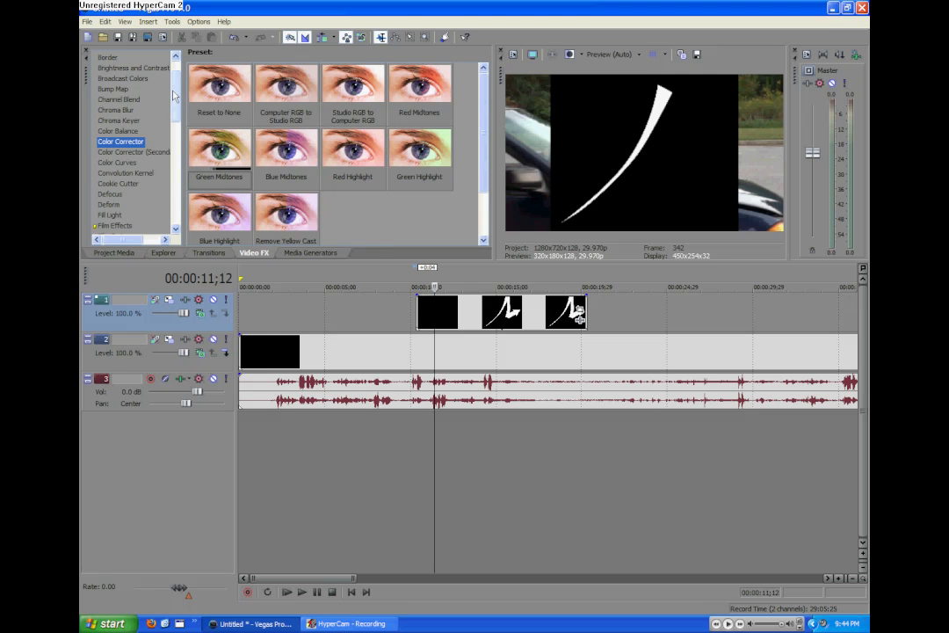
pyautogui.scroll(-3)
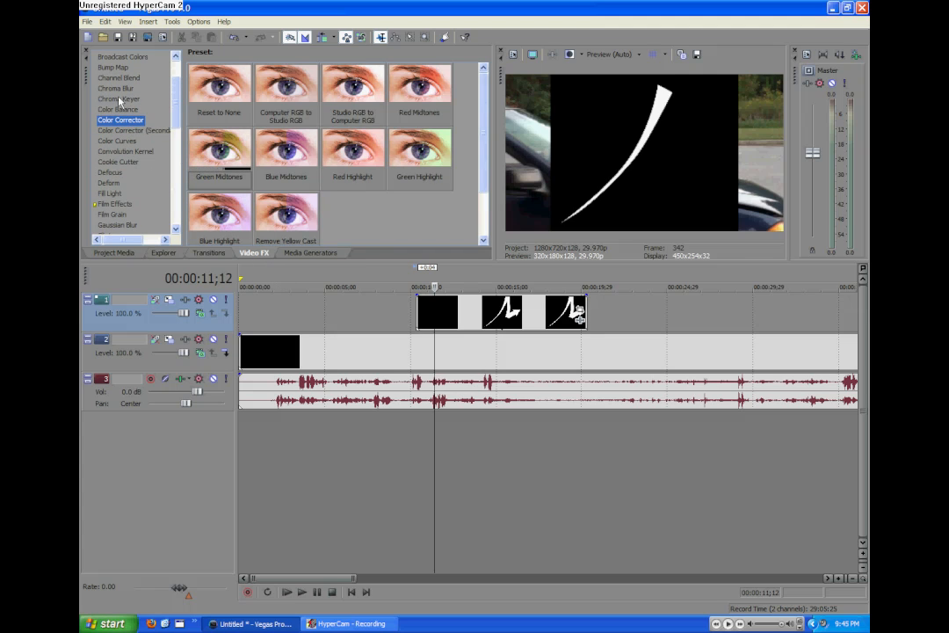
pyautogui.click(119, 98)
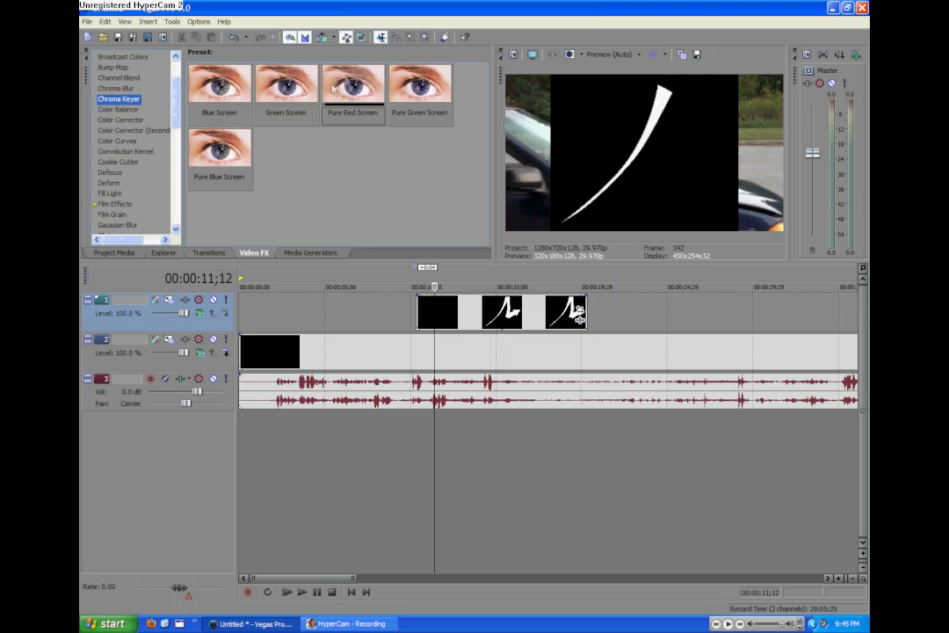
pyautogui.click(284, 84)
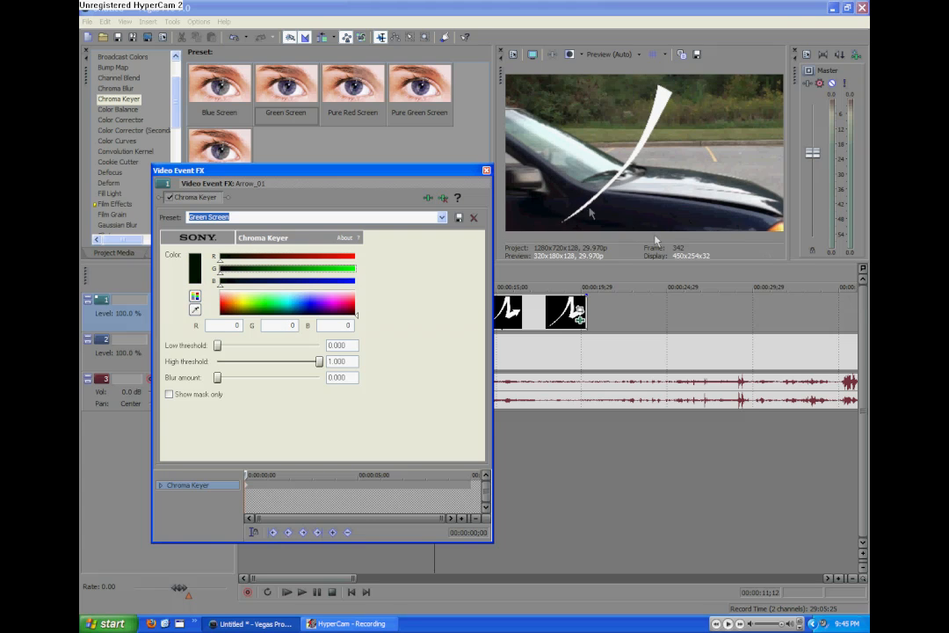
pyautogui.moveTo(735, 227)
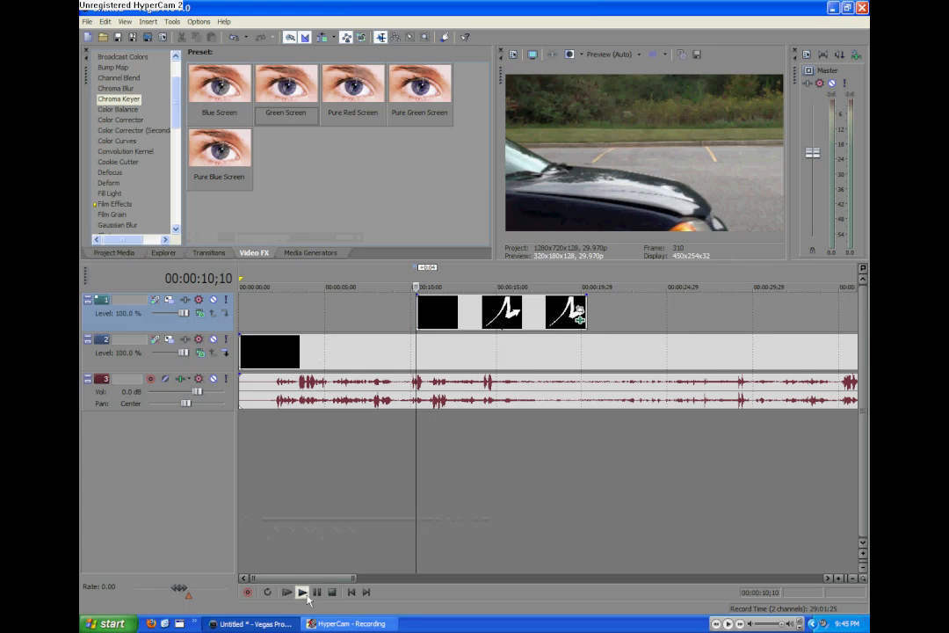
# Play the timeline to preview the keyed white arrow animating over the car footage.
pyautogui.click(303, 591)
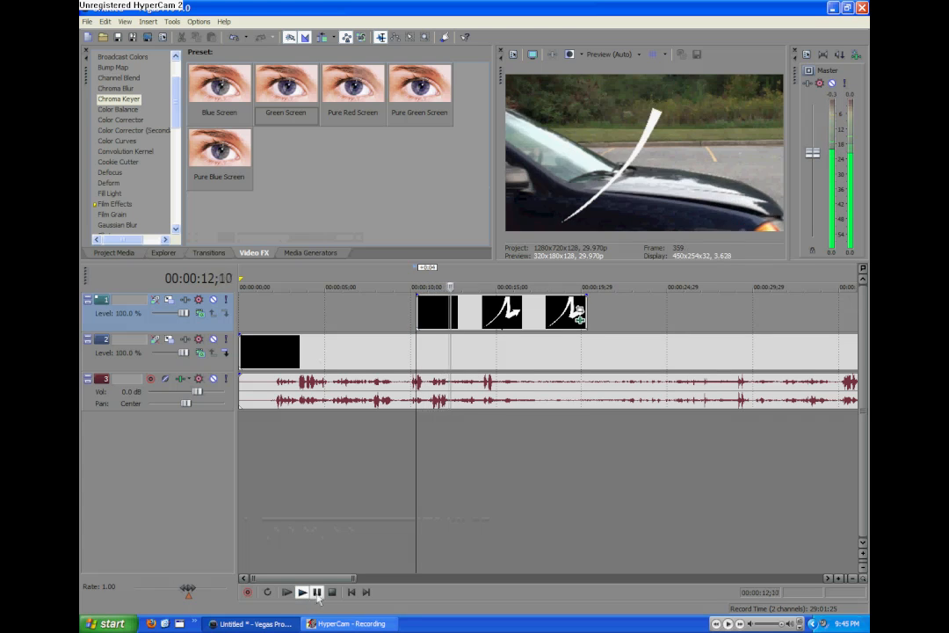
pyautogui.click(284, 590)
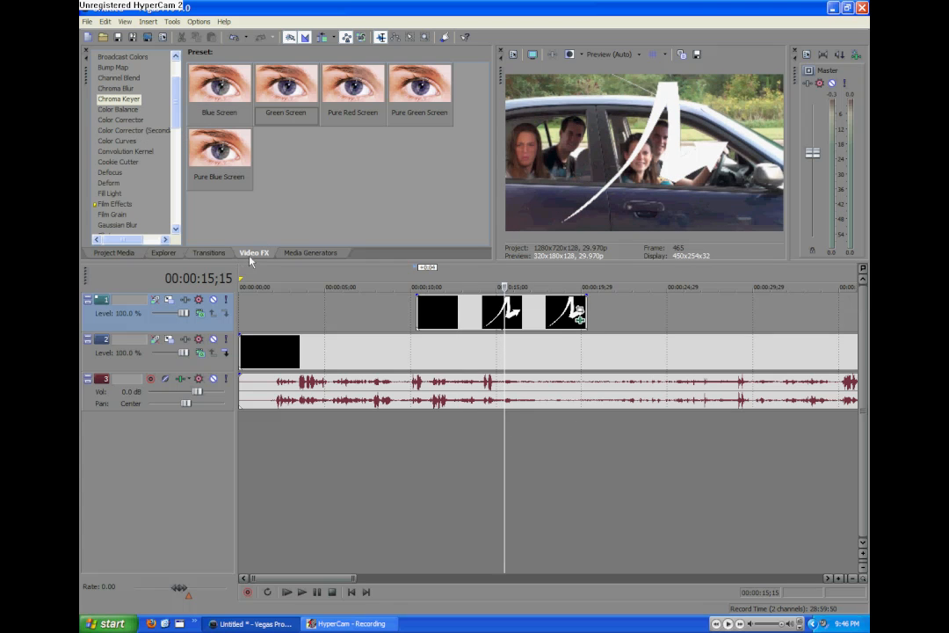
# Add Color Corrector to the arrow clip and nudge its midtone wheel away from green.
pyautogui.click(119, 119)
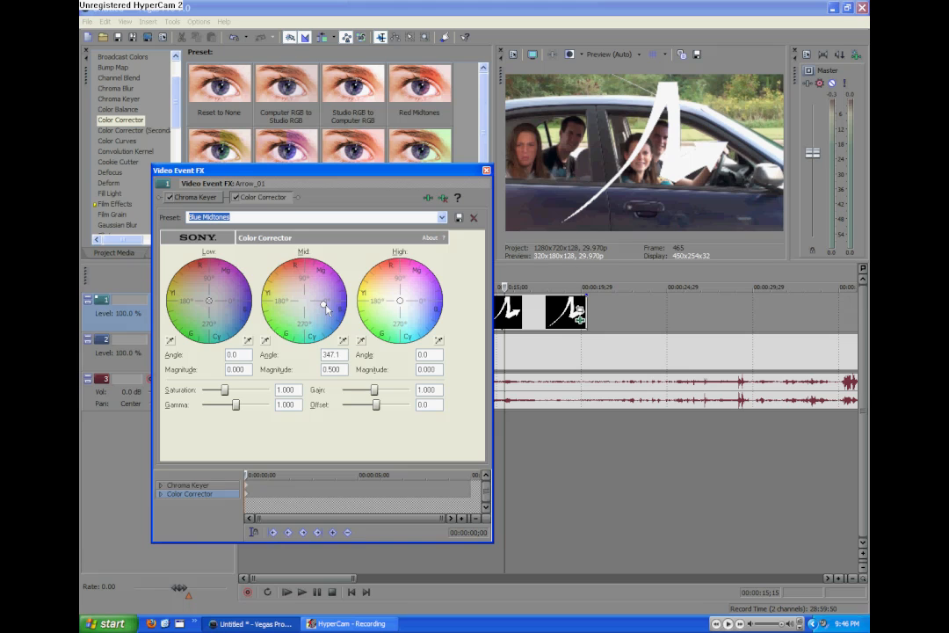
pyautogui.moveTo(324, 308); pyautogui.dragTo(295, 302)
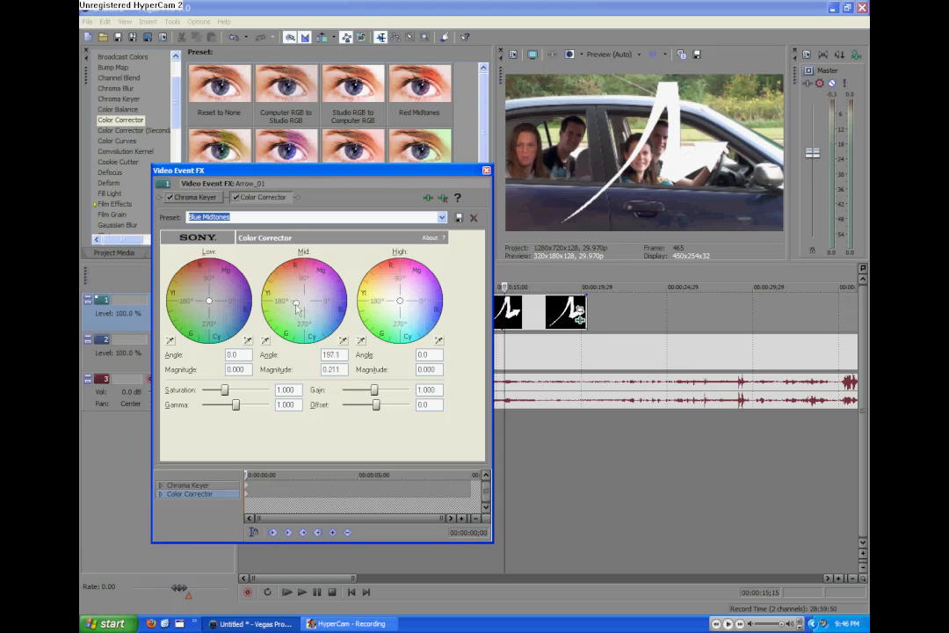
pyautogui.moveTo(295, 306); pyautogui.dragTo(277, 330)
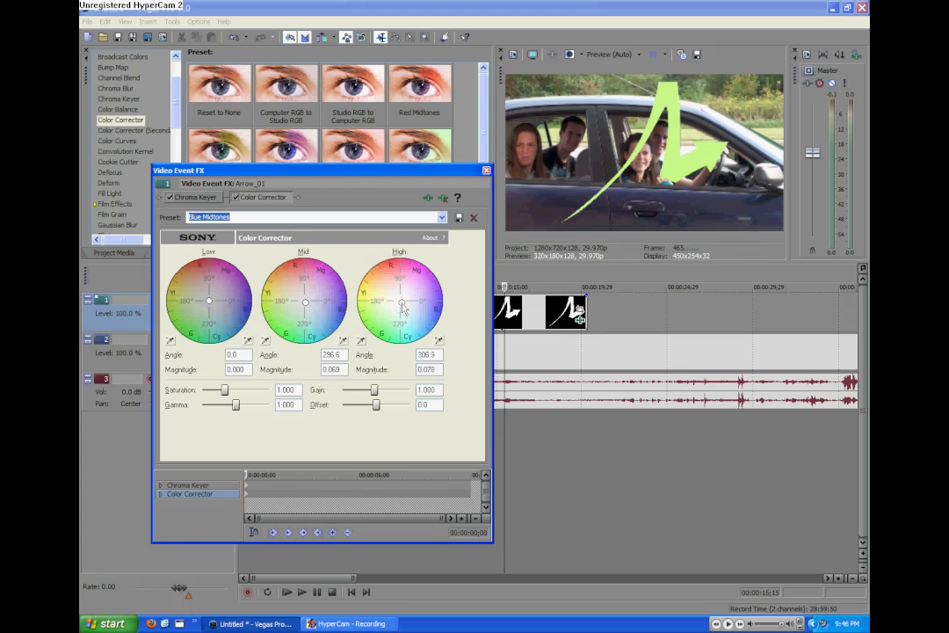
pyautogui.moveTo(305, 300); pyautogui.dragTo(319, 314)
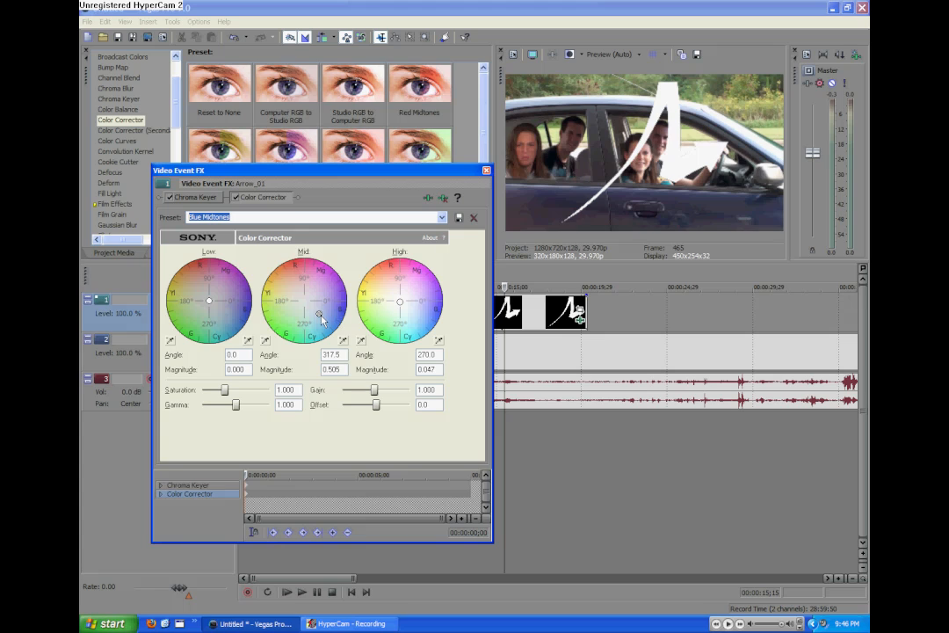
pyautogui.moveTo(305, 314)
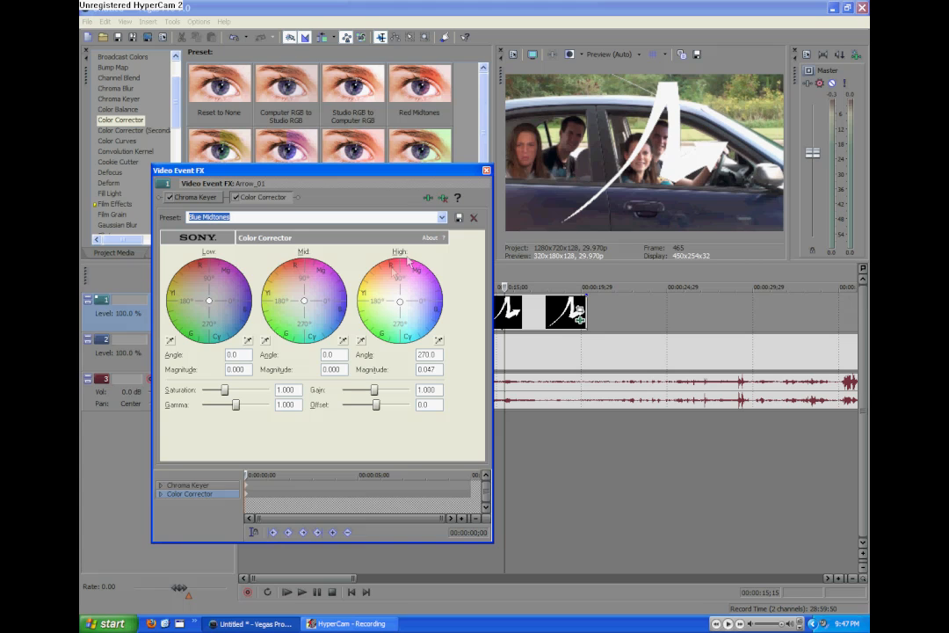
pyautogui.moveTo(376, 318)
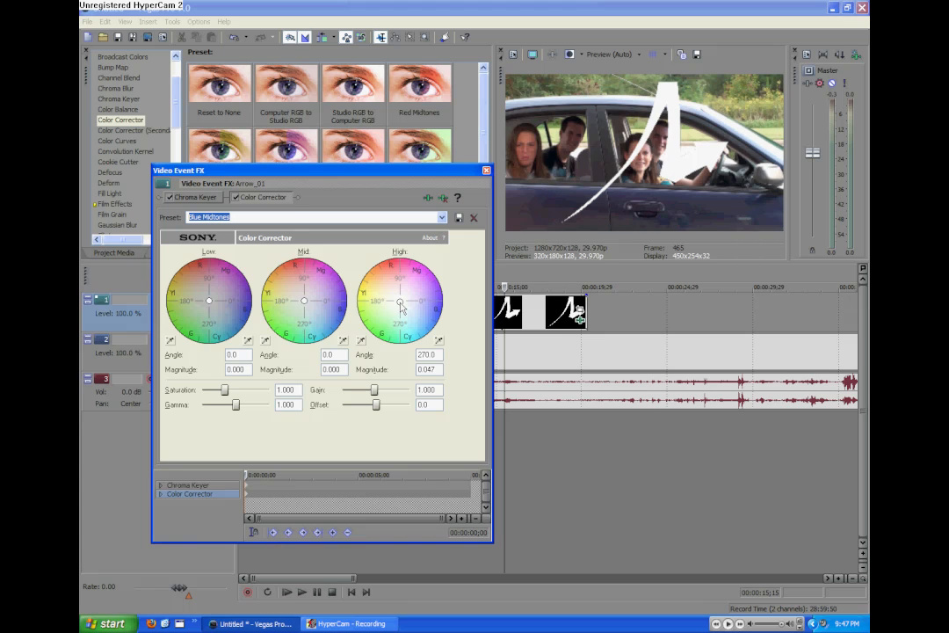
# Tint the arrow light blue on the High wheel, raise Saturation, and close the FX window.
pyautogui.moveTo(400, 302); pyautogui.dragTo(430, 324)
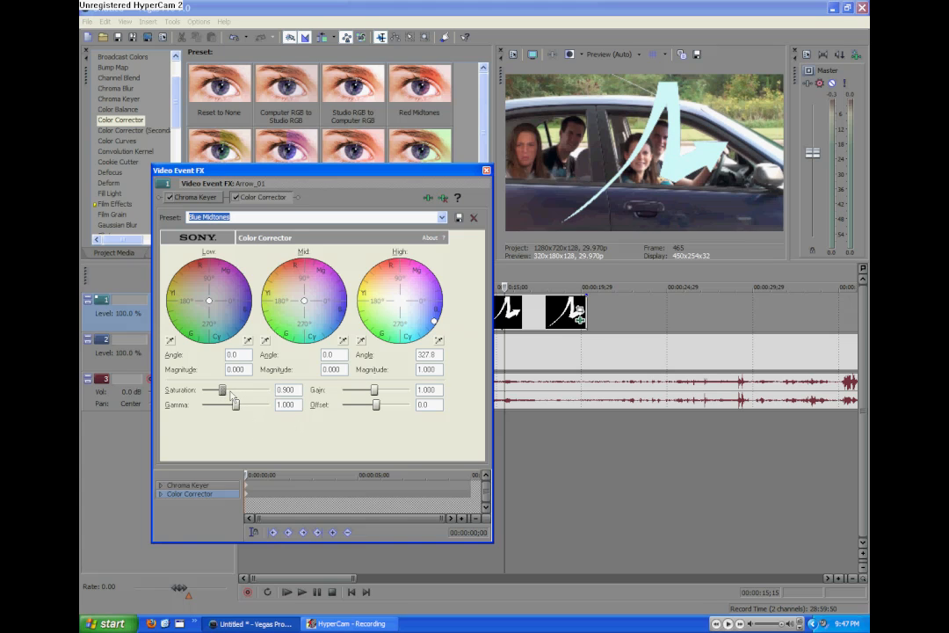
pyautogui.moveTo(218, 390); pyautogui.dragTo(250, 390)
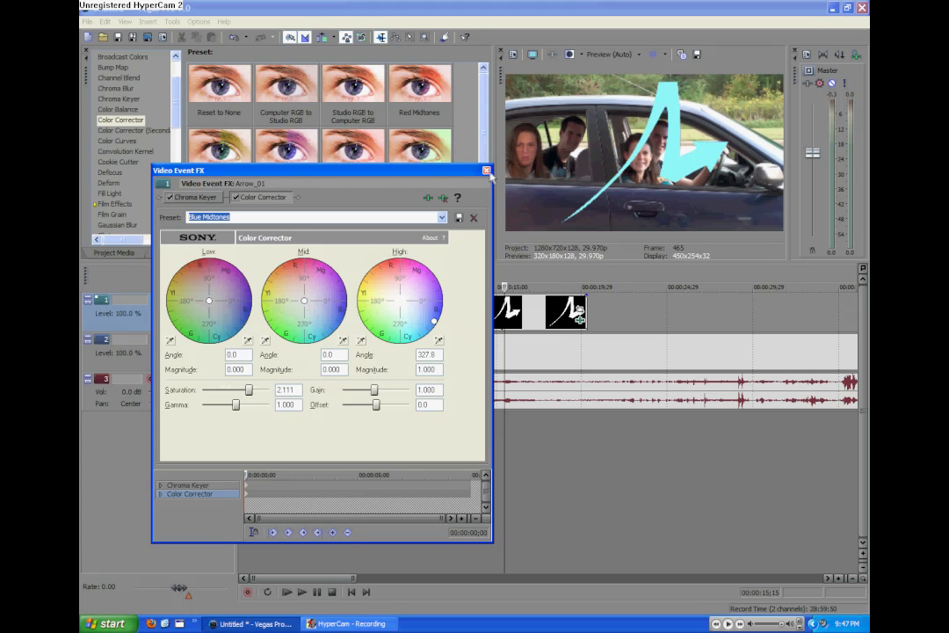
pyautogui.moveTo(488, 172)
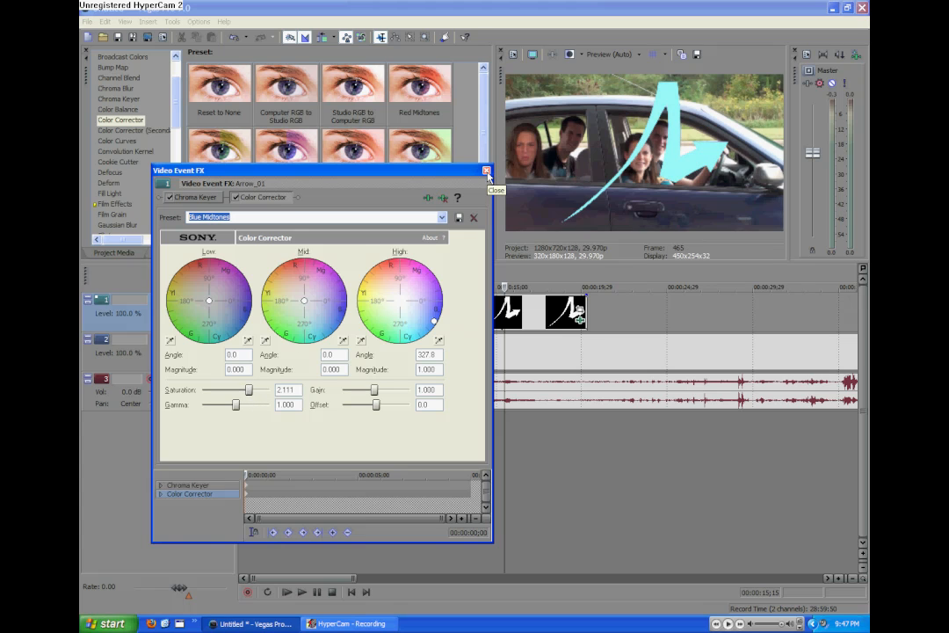
pyautogui.click(486, 171)
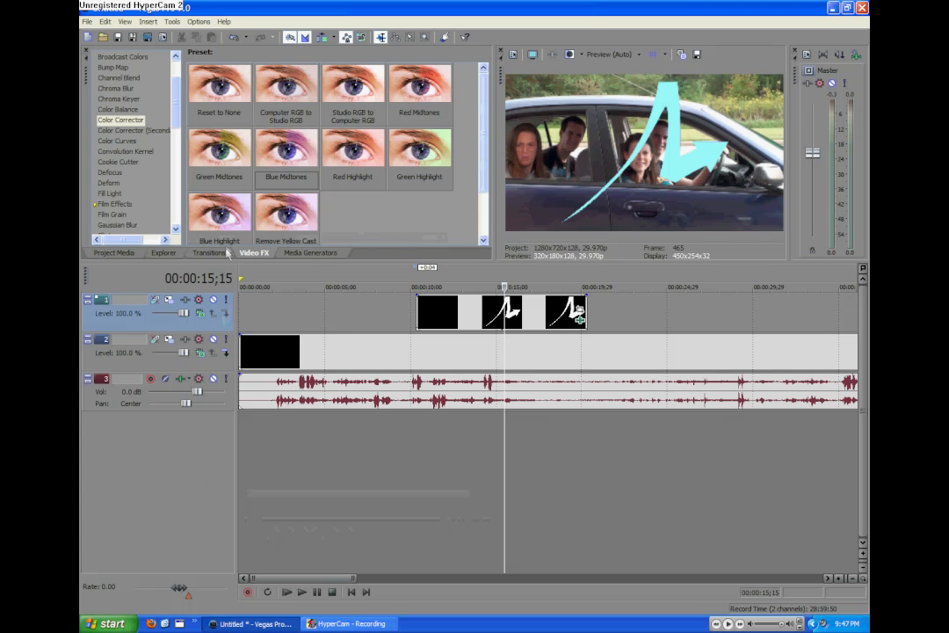
# Place the Ink_Drops clips on the overlay track and set its compositing mode to Add.
pyautogui.click(163, 254)
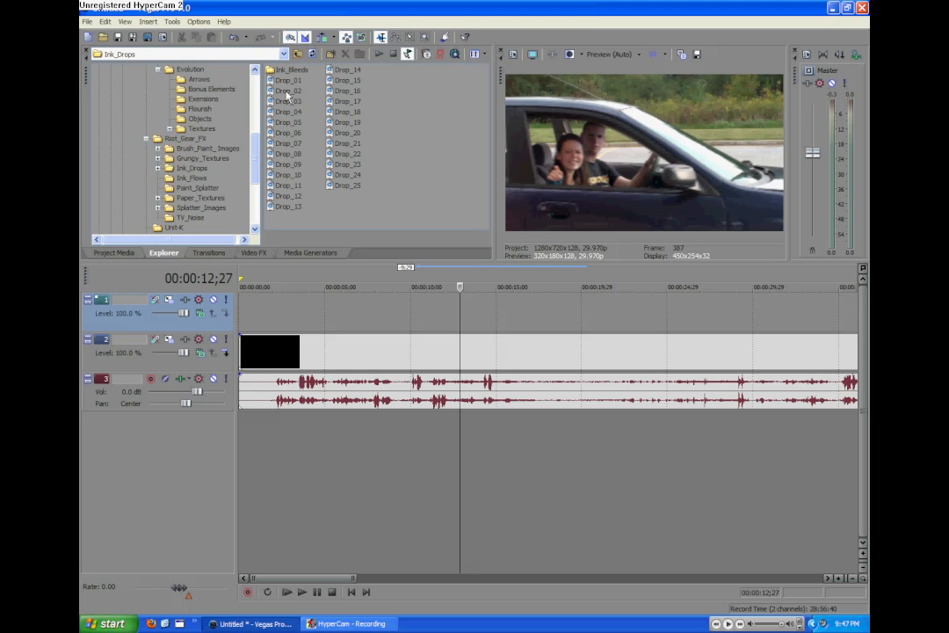
pyautogui.moveTo(281, 120)
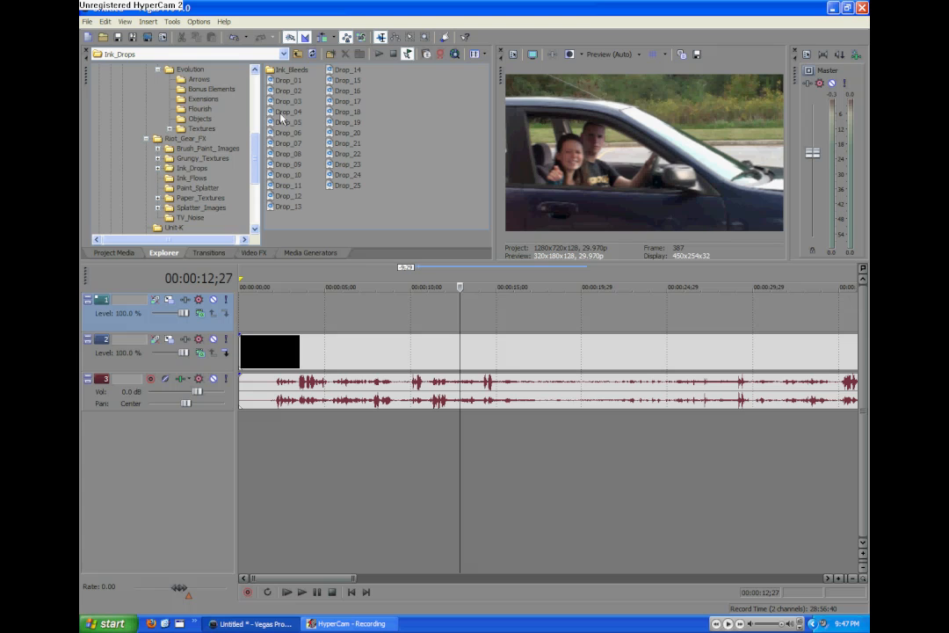
pyautogui.moveTo(341, 113)
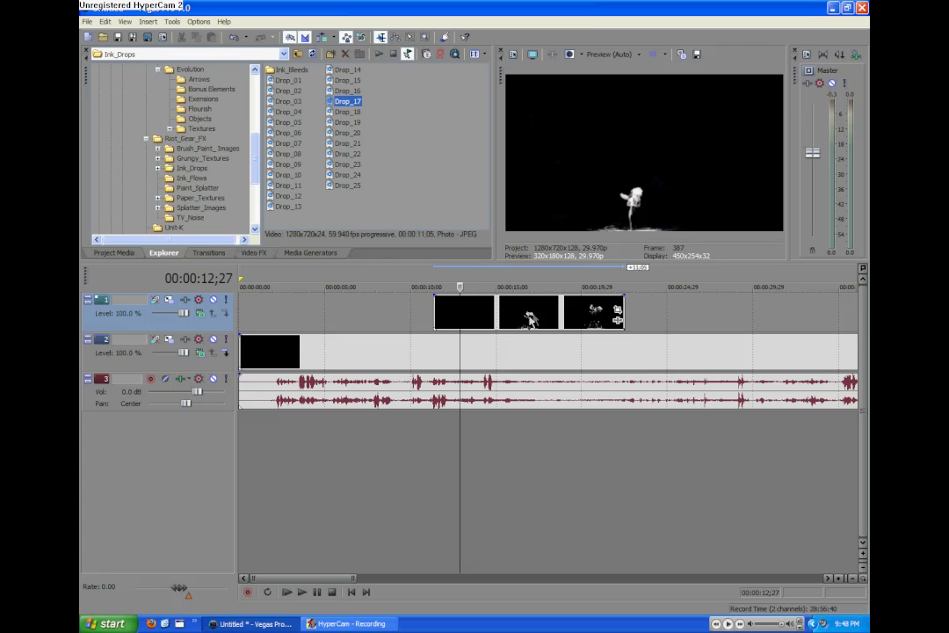
pyautogui.moveTo(501, 429)
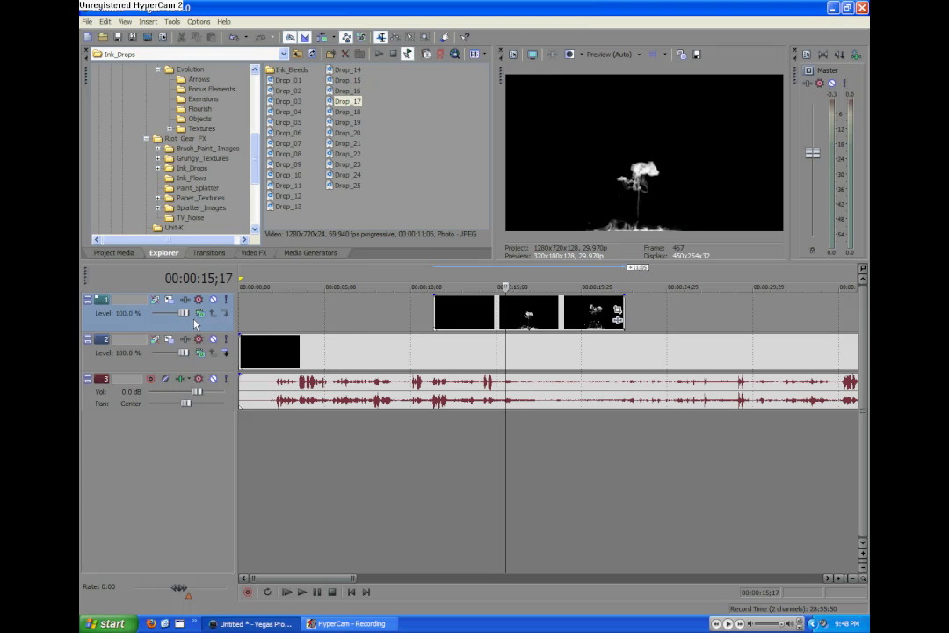
pyautogui.click(200, 312)
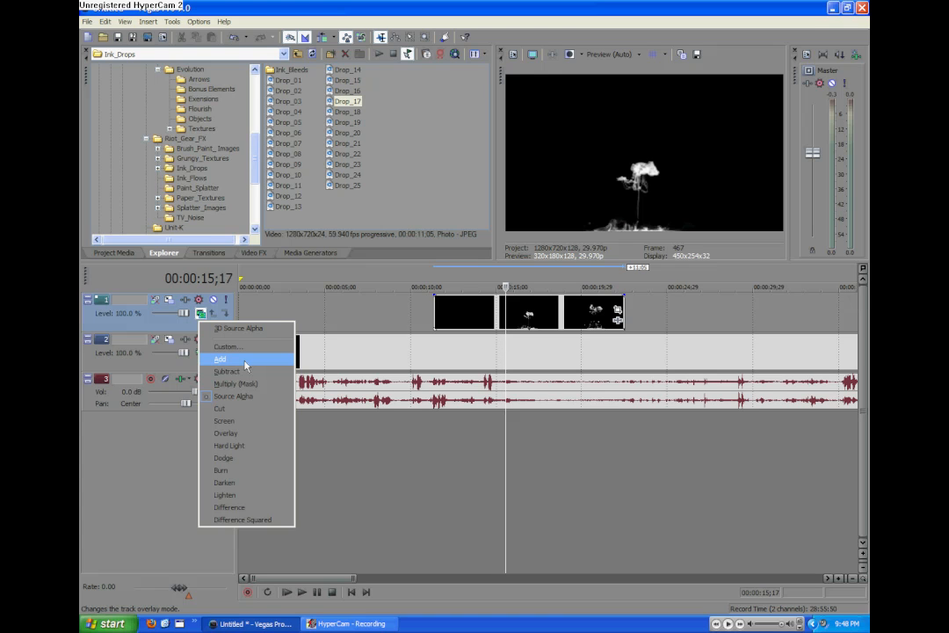
pyautogui.click(222, 358)
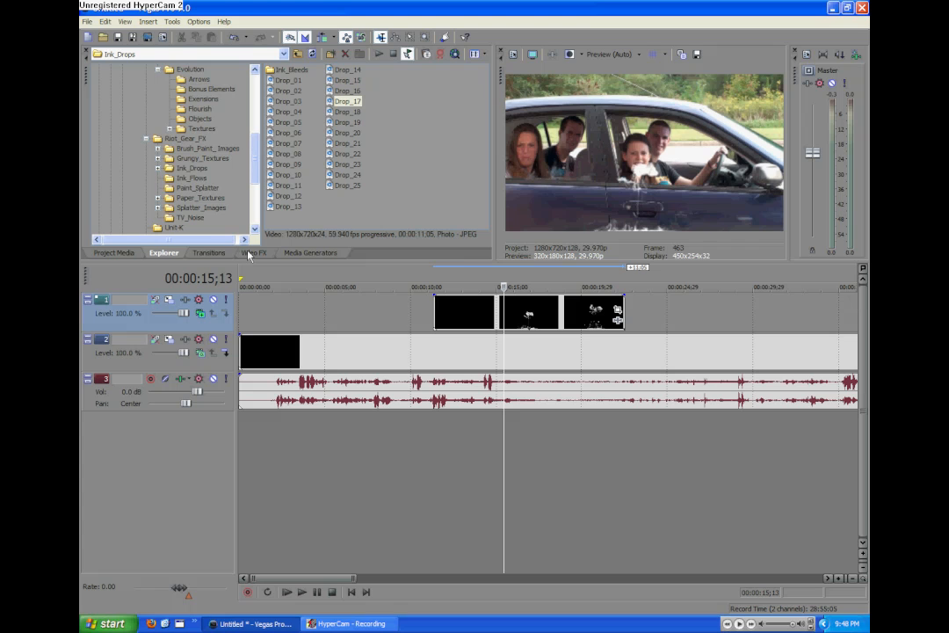
pyautogui.click(253, 253)
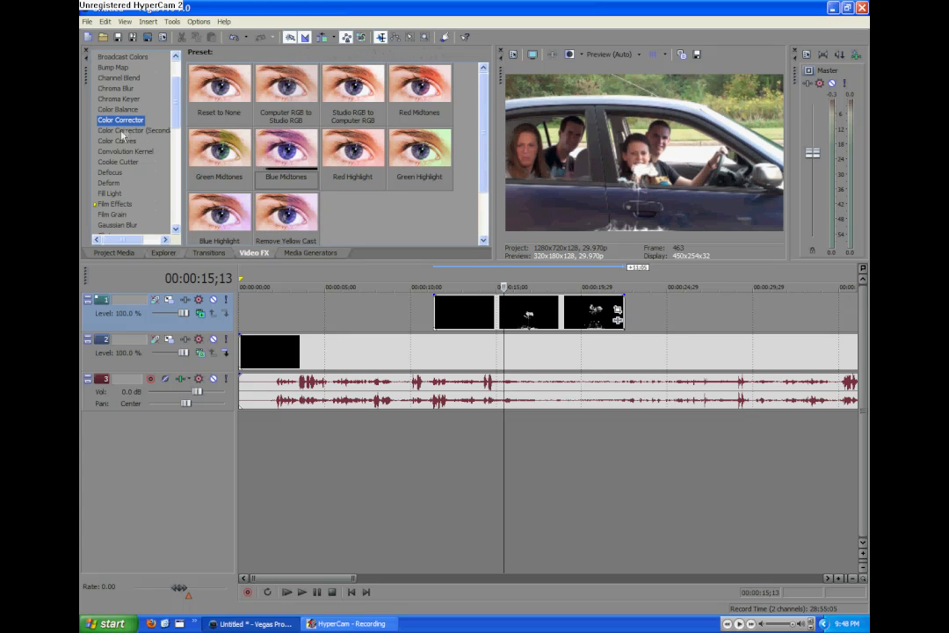
# Add Color Corrector to the Drop_17 event and try a midtone tint on the ink drops.
pyautogui.click(352, 88)
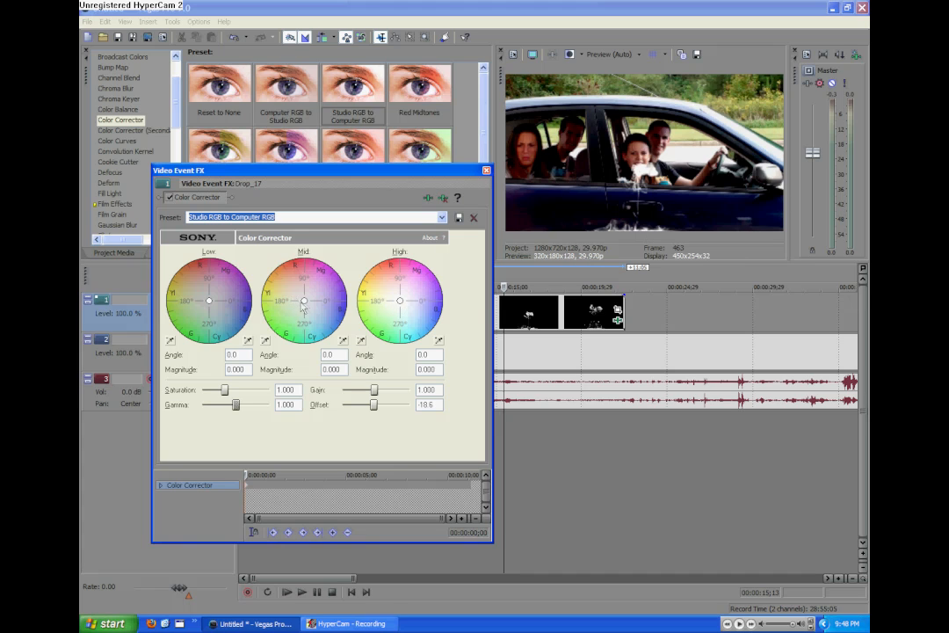
pyautogui.moveTo(304, 300); pyautogui.dragTo(327, 288)
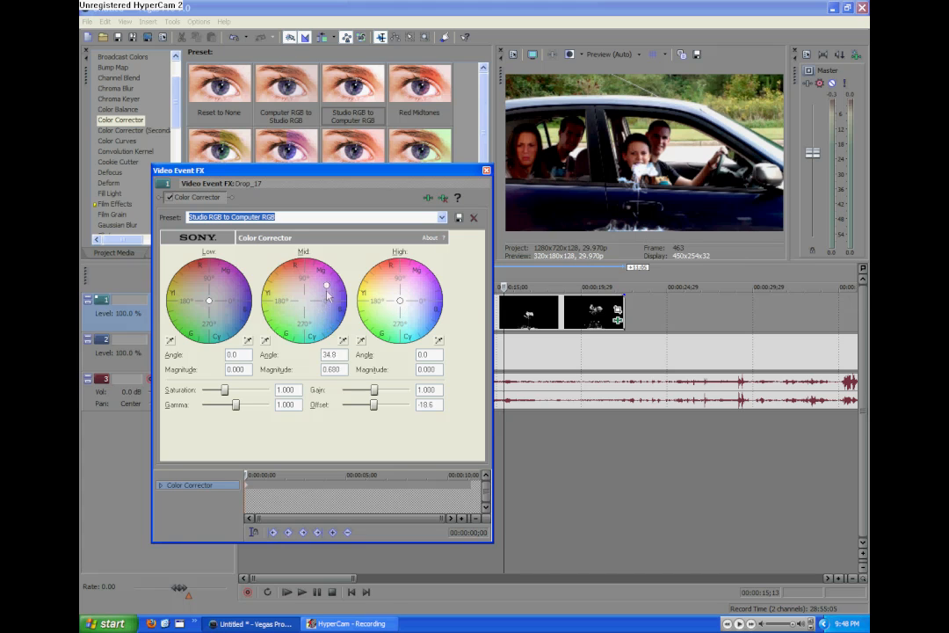
pyautogui.moveTo(327, 288); pyautogui.dragTo(271, 316)
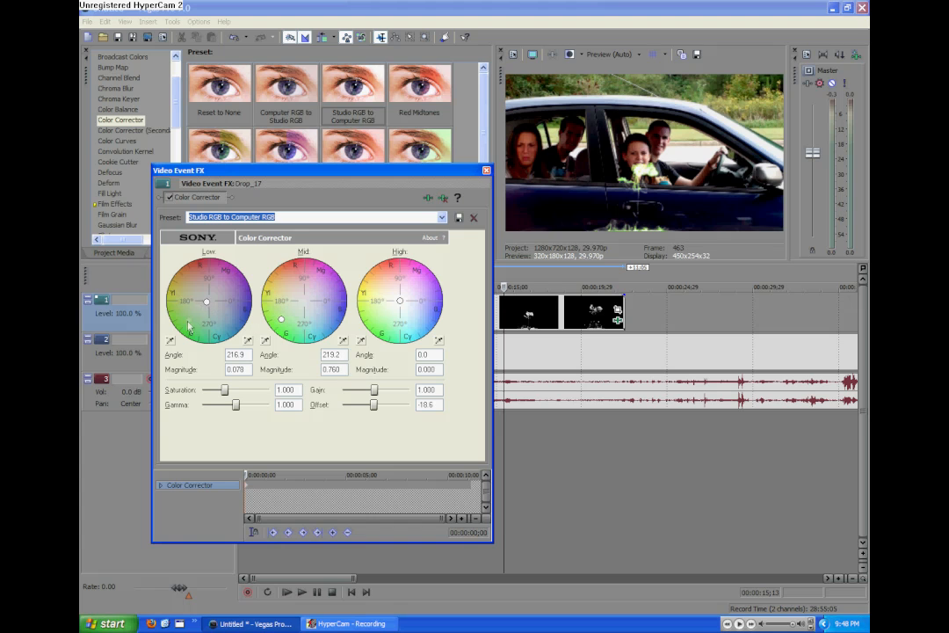
# Try a shadow tint on the Low wheel, return it near neutral, and close the FX window.
pyautogui.moveTo(207, 302); pyautogui.dragTo(182, 330)
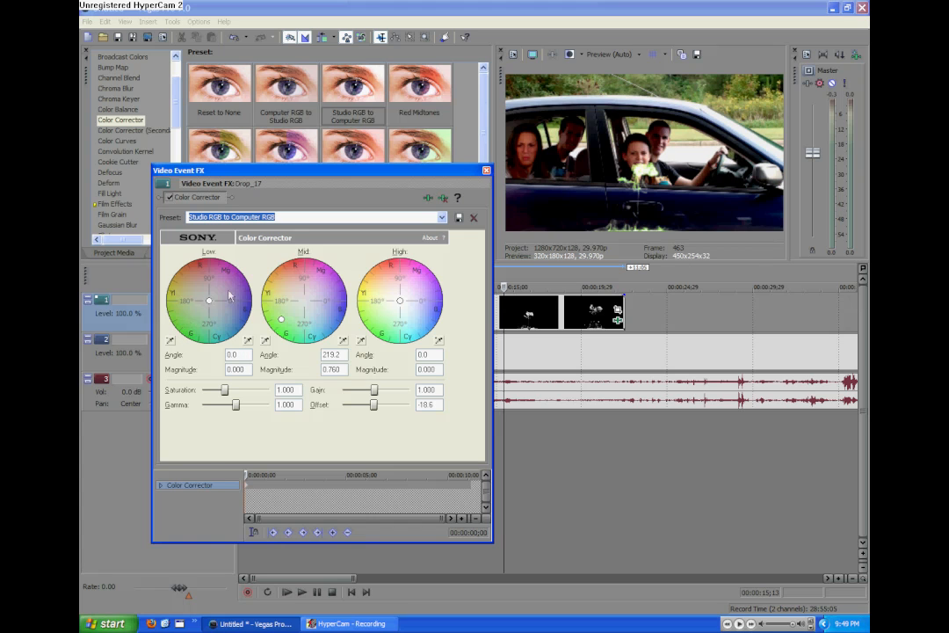
pyautogui.moveTo(279, 320); pyautogui.dragTo(288, 331)
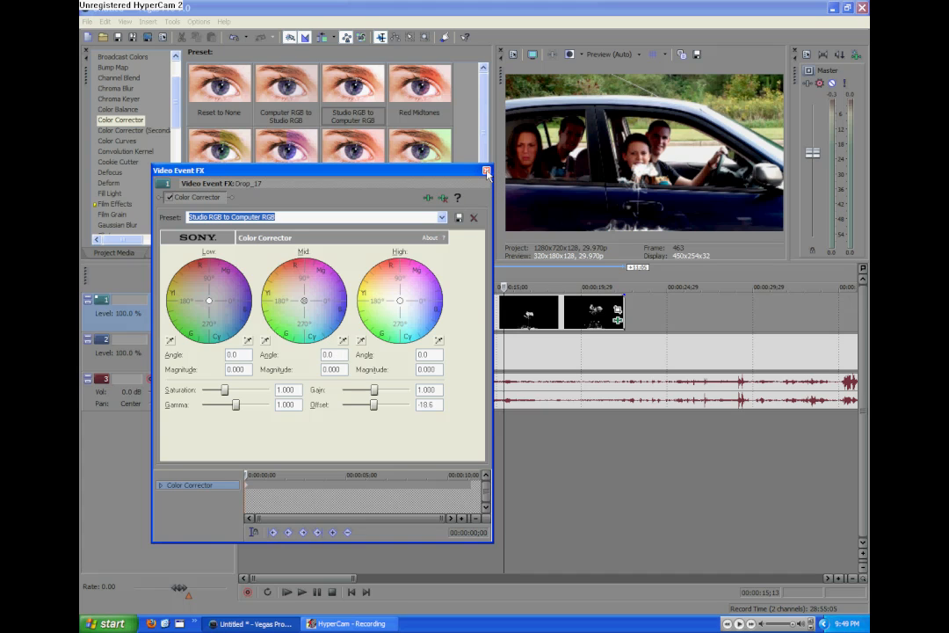
pyautogui.moveTo(312, 302)
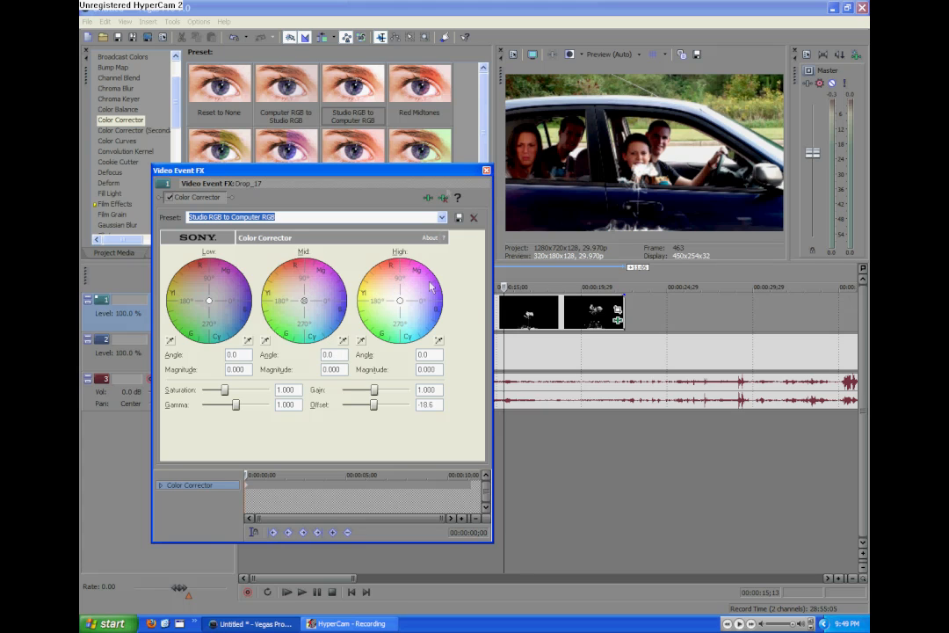
pyautogui.click(485, 169)
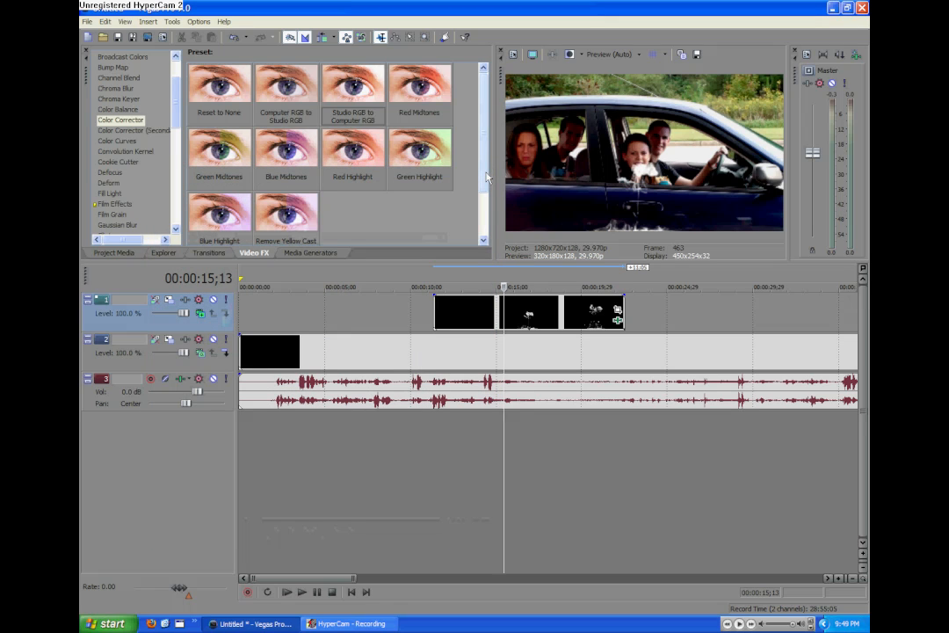